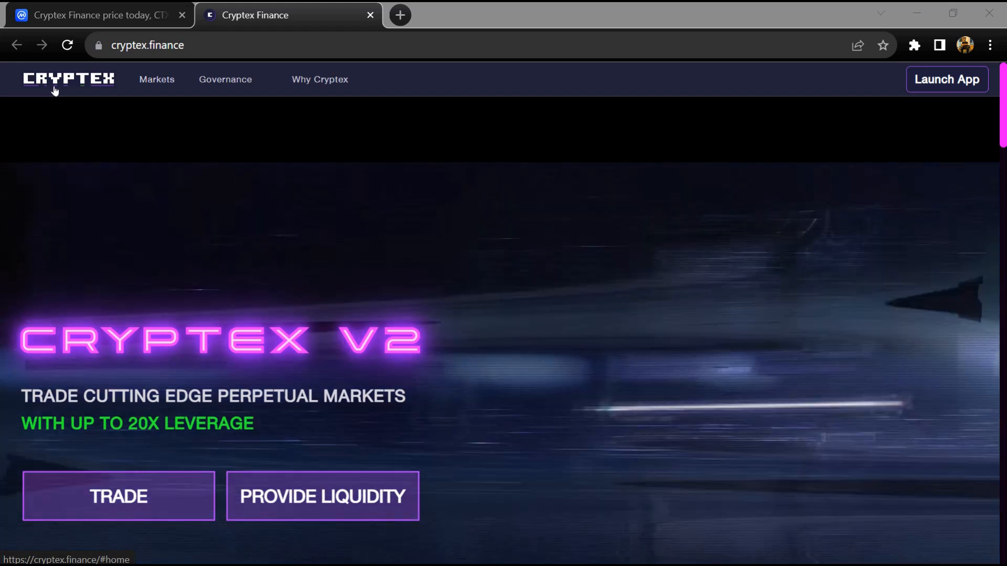
Step: Scroll through the Cryptex Finance project website and return to the top of the homepage
{"action": "scroll", "scroll_direction": "down", "scroll_amount": 3}
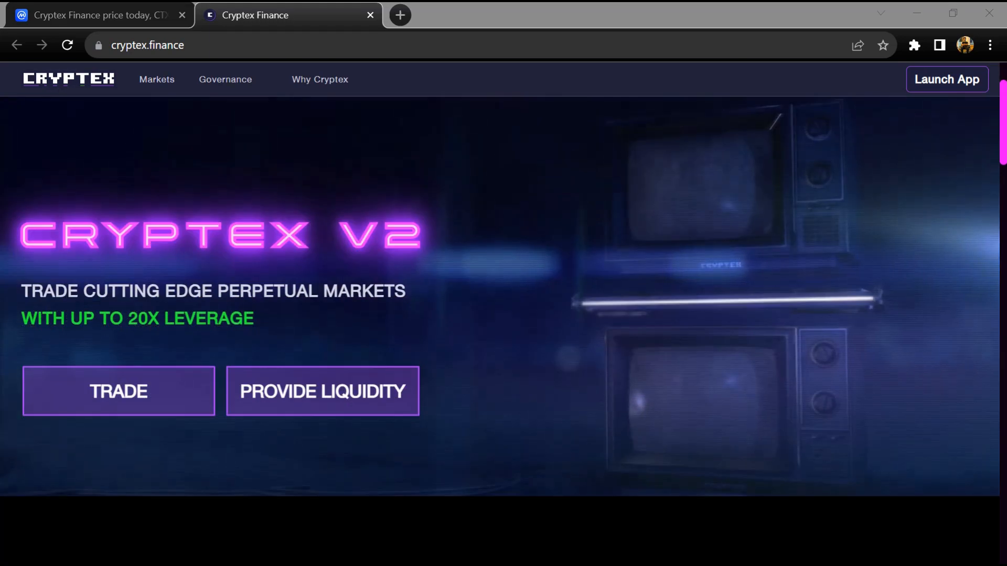
{"action": "scroll", "scroll_direction": "down", "scroll_amount": 3}
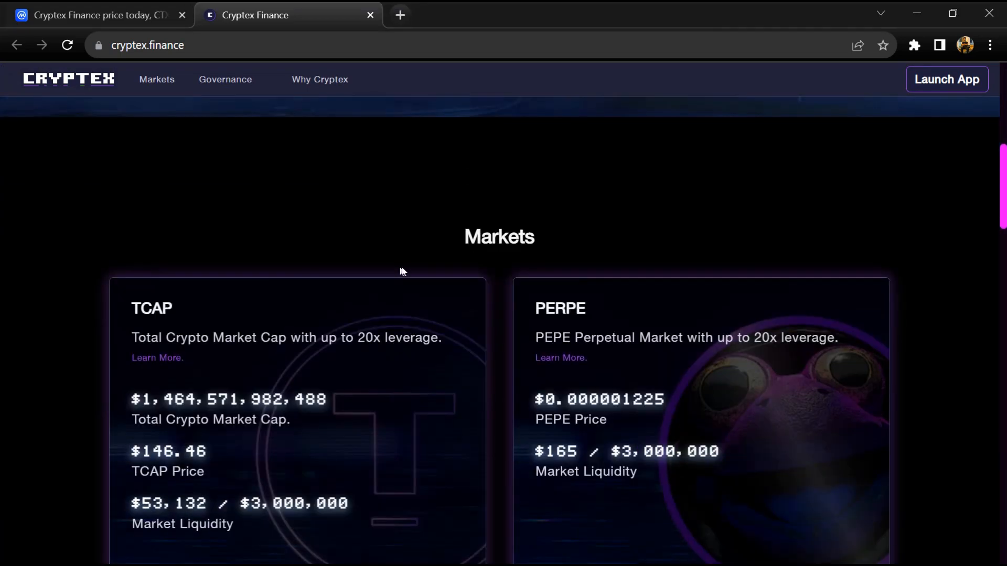
{"action": "scroll", "scroll_direction": "down", "scroll_amount": 3}
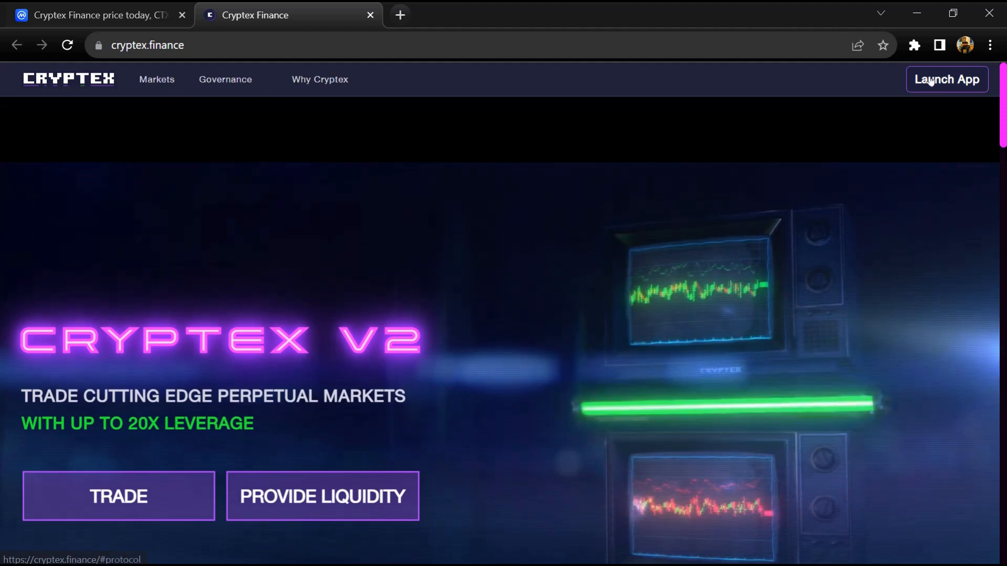
{"action": "scroll", "scroll_direction": "down", "scroll_amount": 3}
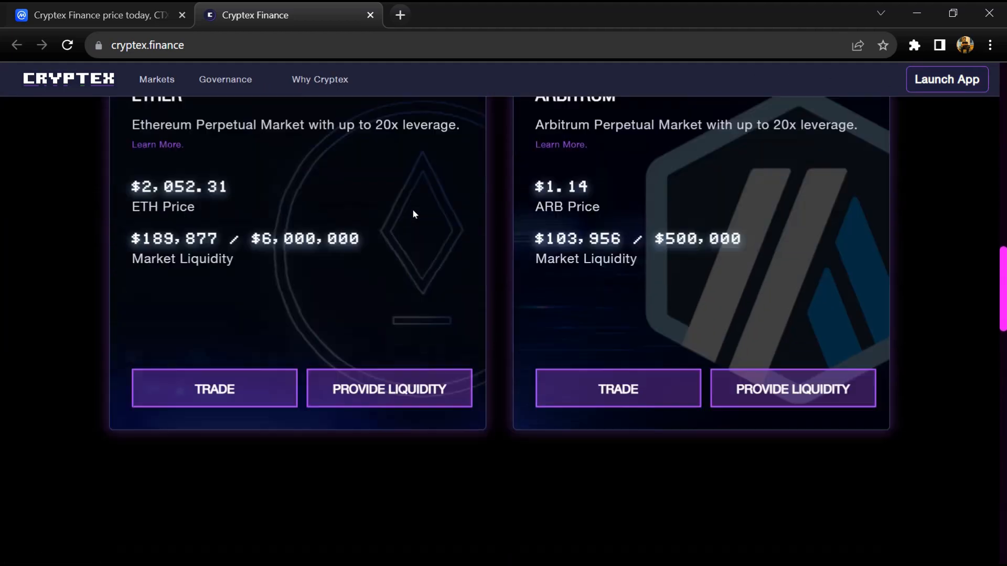
{"action": "scroll", "scroll_direction": "down", "scroll_amount": 3}
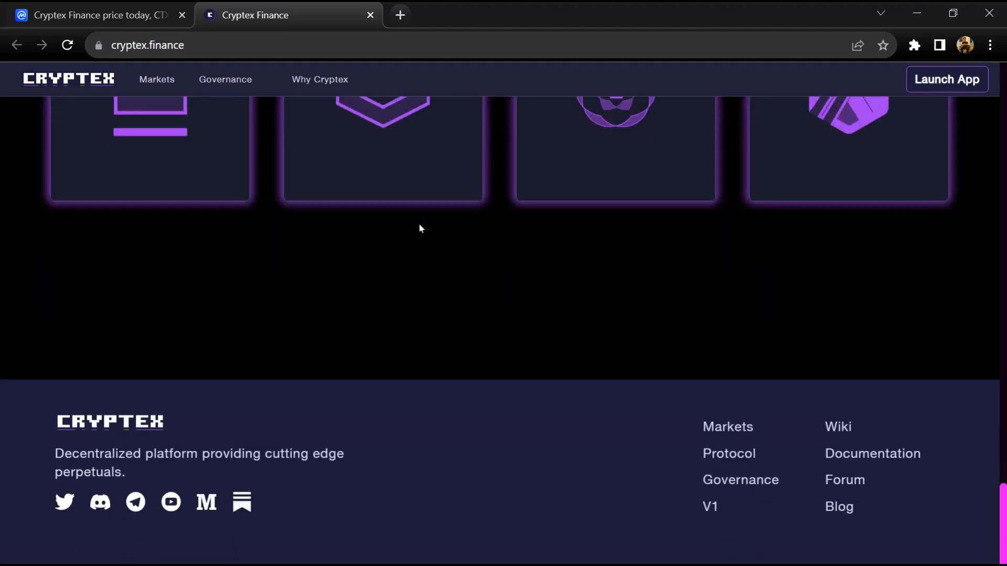
{"action": "scroll", "scroll_direction": "up", "scroll_amount": 3}
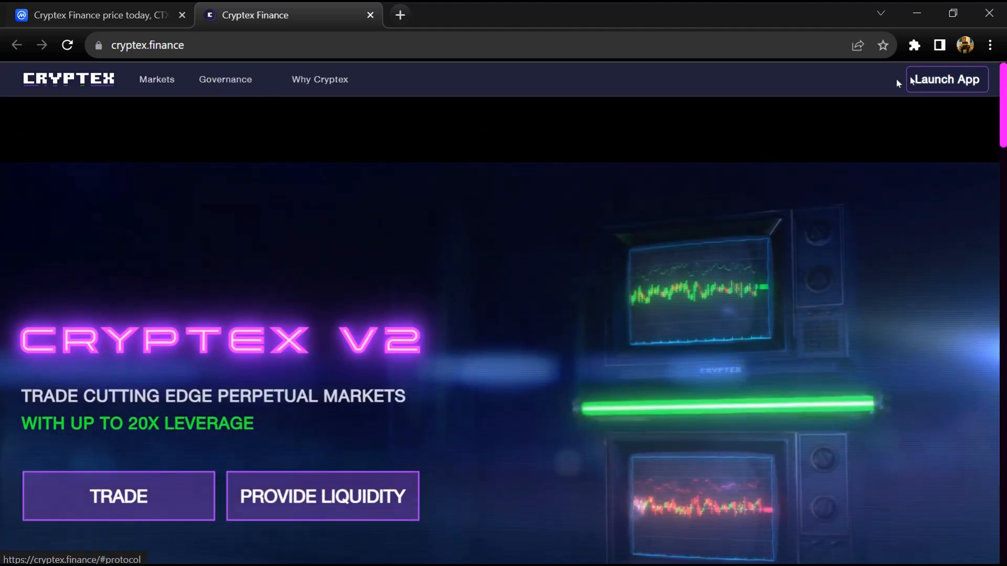
{"action": "scroll", "scroll_direction": "down", "scroll_amount": 3}
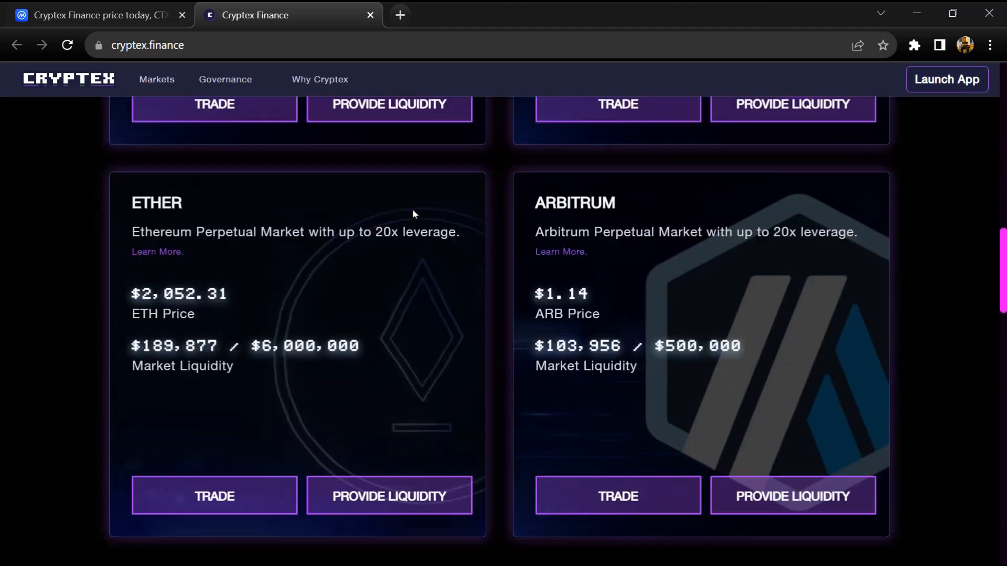
{"action": "scroll", "scroll_direction": "down", "scroll_amount": 3}
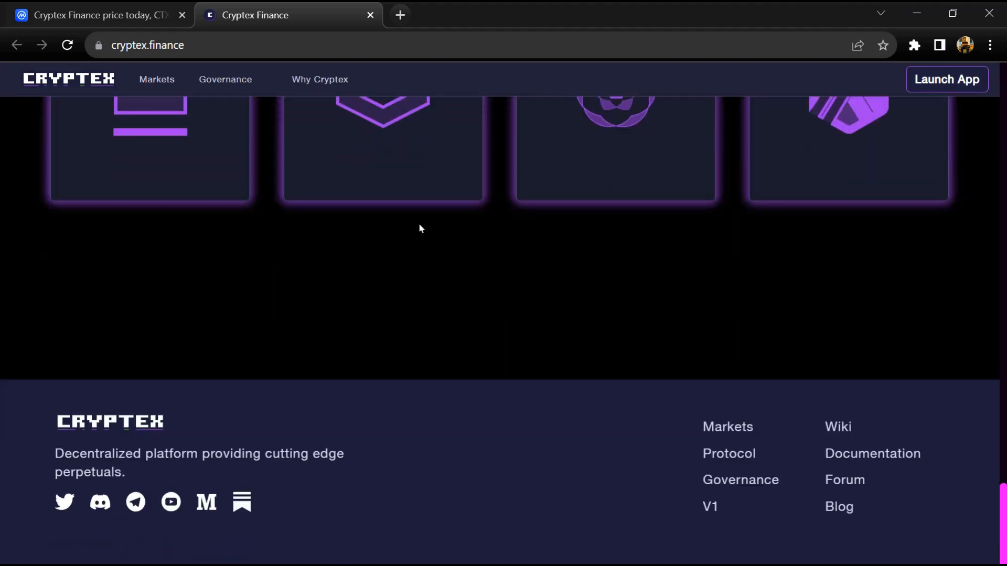
{"action": "scroll", "scroll_direction": "up", "scroll_amount": 3}
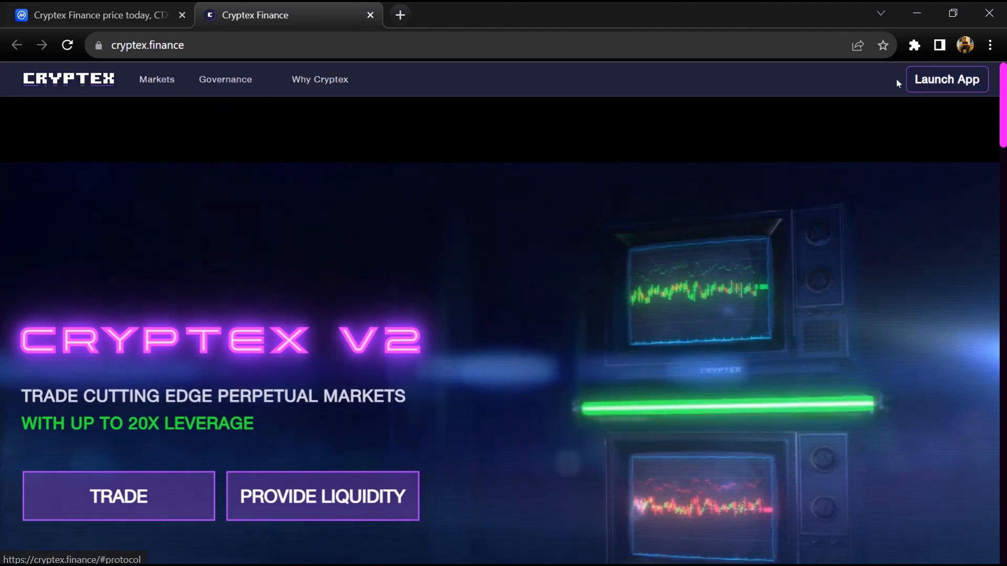
{"action": "scroll", "scroll_direction": "down", "scroll_amount": 3}
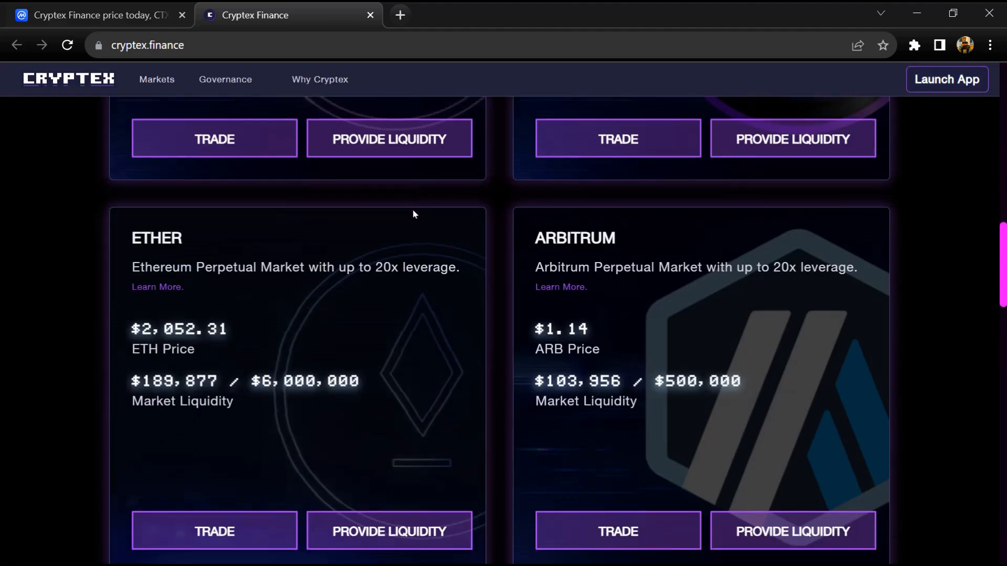
{"action": "scroll", "scroll_direction": "down", "scroll_amount": 3}
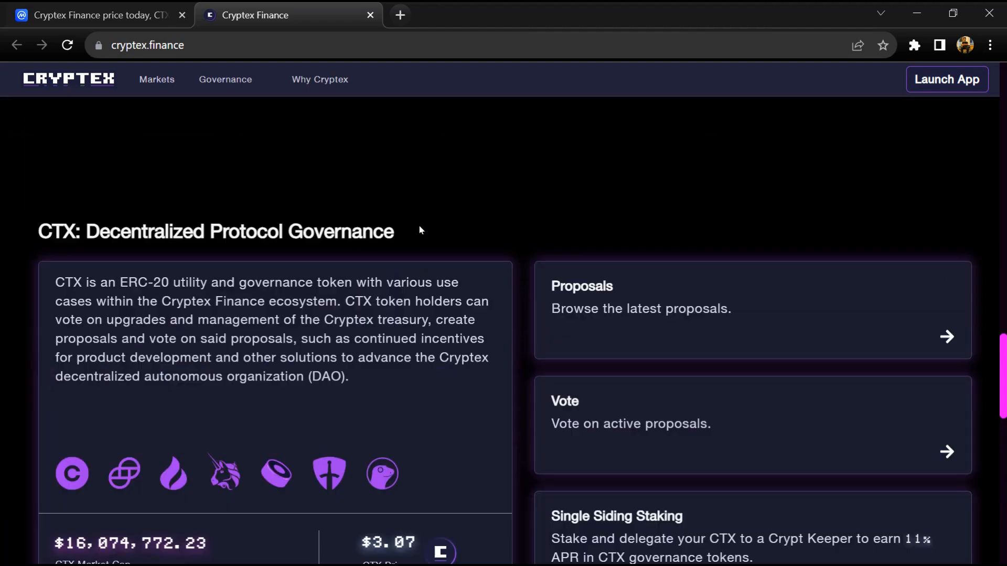
{"action": "left_click", "coordinate": [92, 15]}
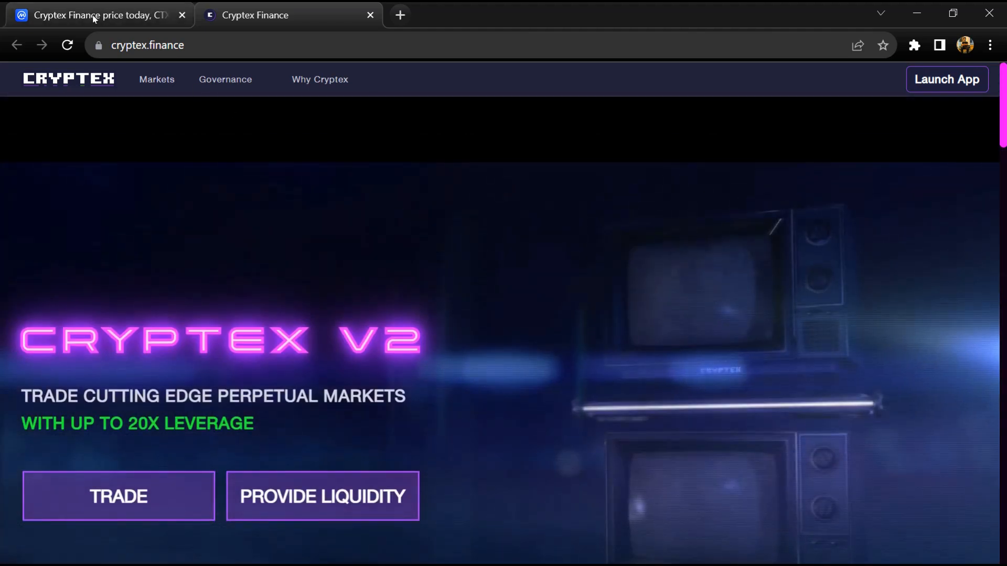
Step: Review CTX on CoinMarketCap ($3.02, 5,227,082 of 10,000,000 circulating) and follow its Ethereum contract to Etherscan
{"action": "left_click", "coordinate": [96, 16]}
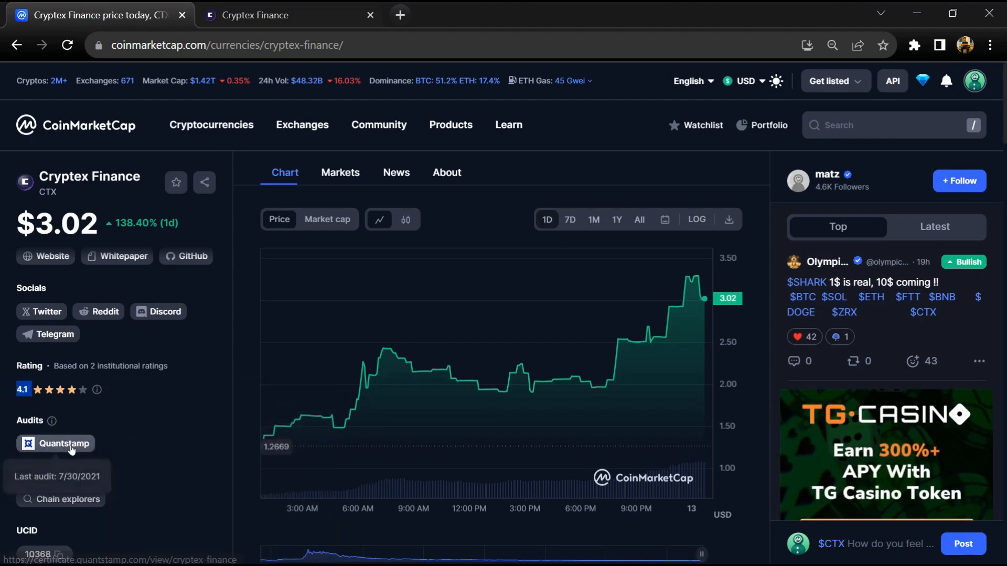
{"action": "mouse_move", "coordinate": [215, 415]}
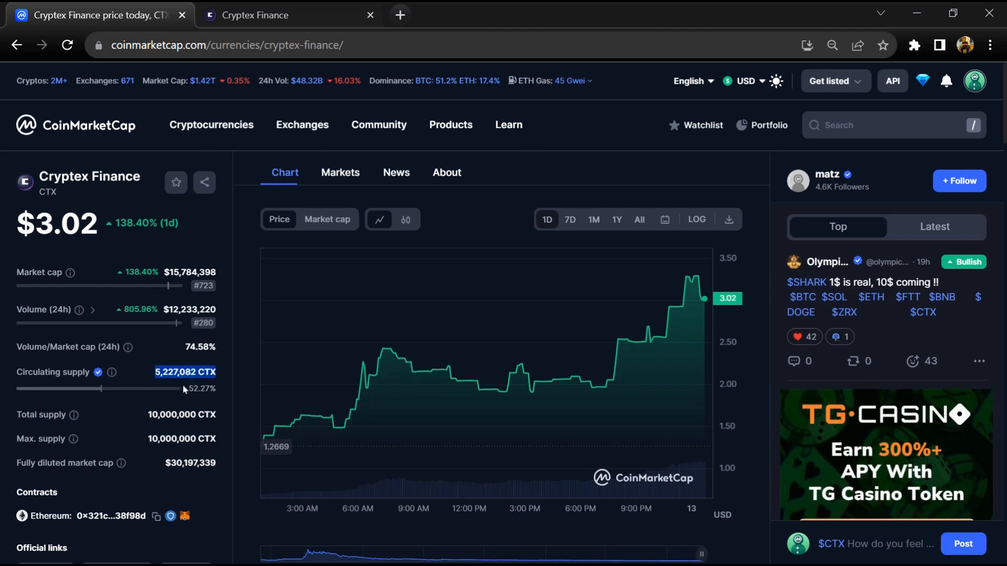
{"action": "left_click", "coordinate": [340, 172]}
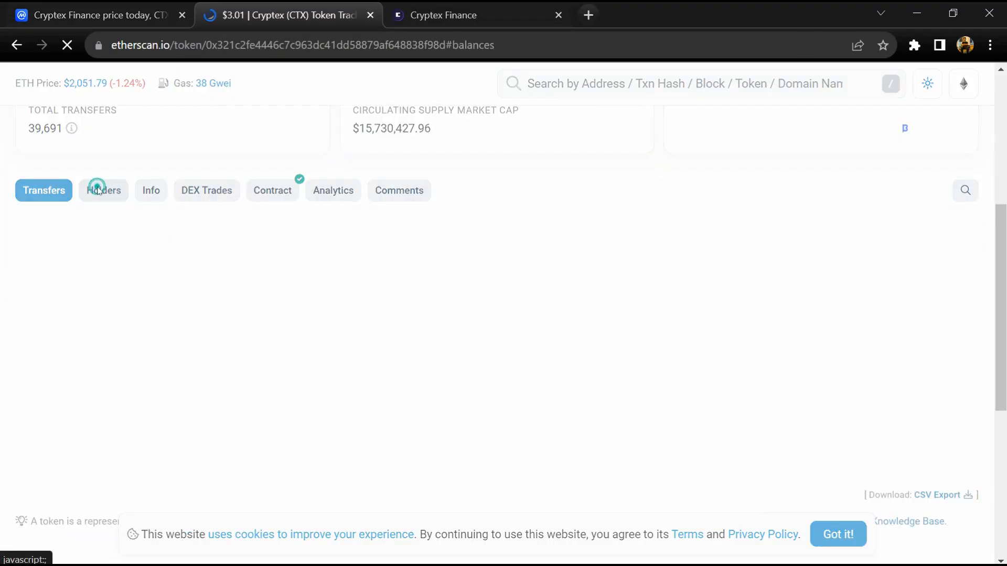
Step: View the CTX Holders list and scroll past the top 40 holders, including Gemini and Coinbase wallets
{"action": "left_click", "coordinate": [99, 189]}
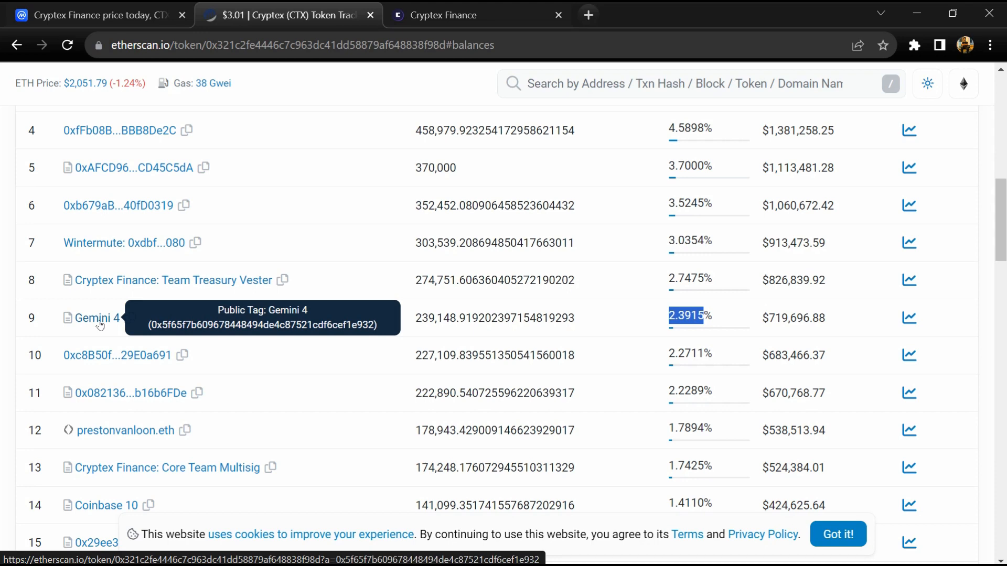
{"action": "scroll", "scroll_direction": "down", "scroll_amount": 3}
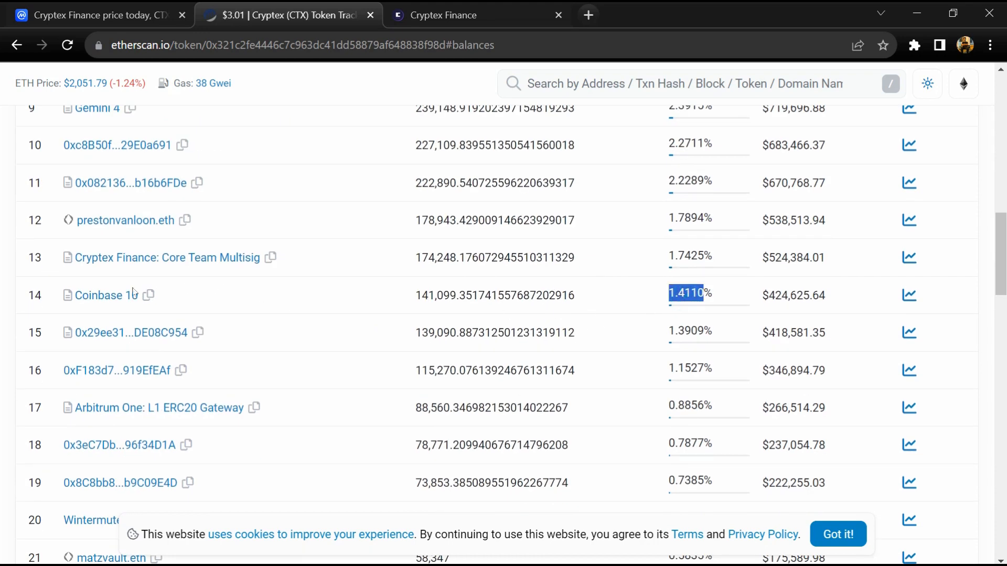
{"action": "mouse_move", "coordinate": [107, 296]}
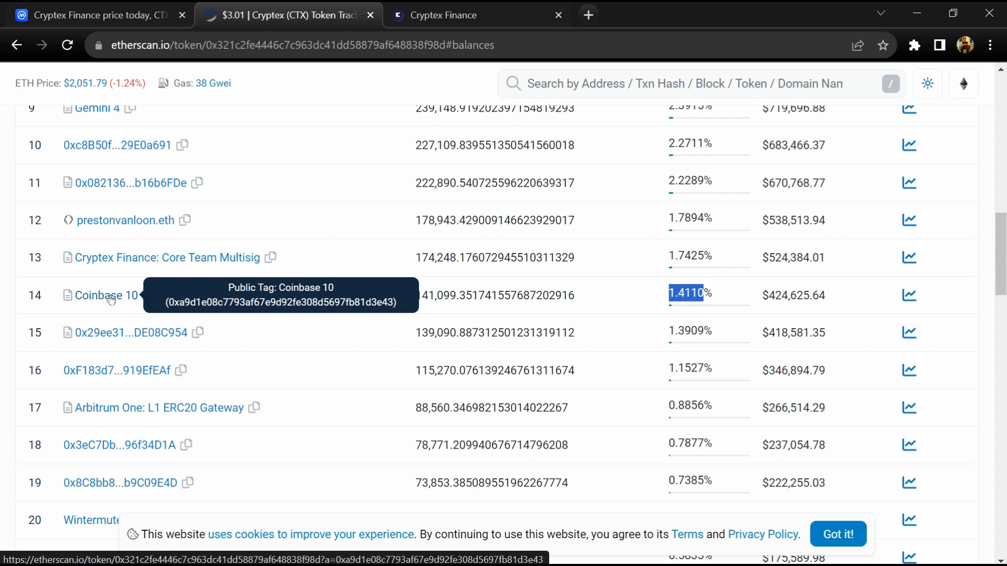
{"action": "scroll", "scroll_direction": "down", "scroll_amount": 3}
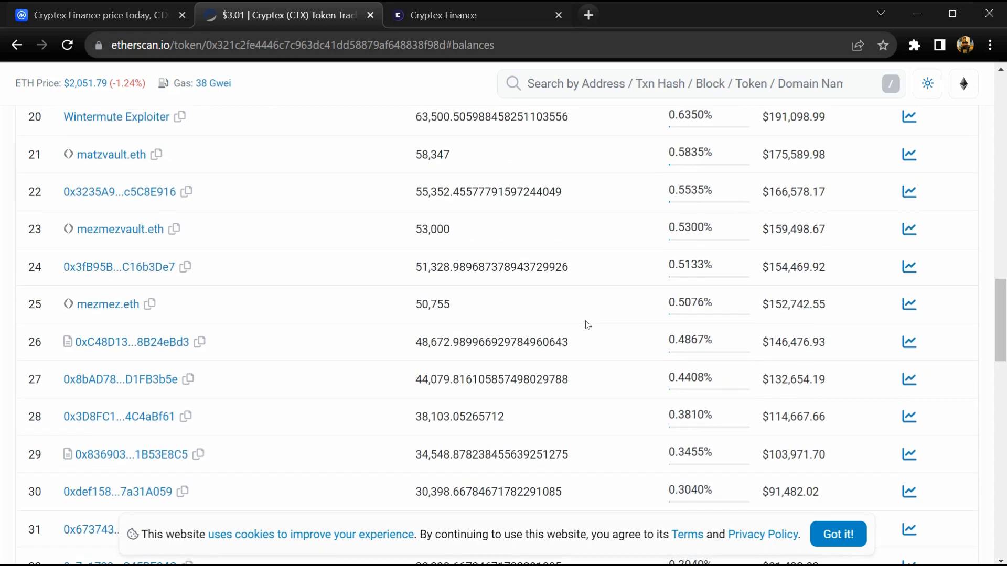
{"action": "scroll", "scroll_direction": "down", "scroll_amount": 3}
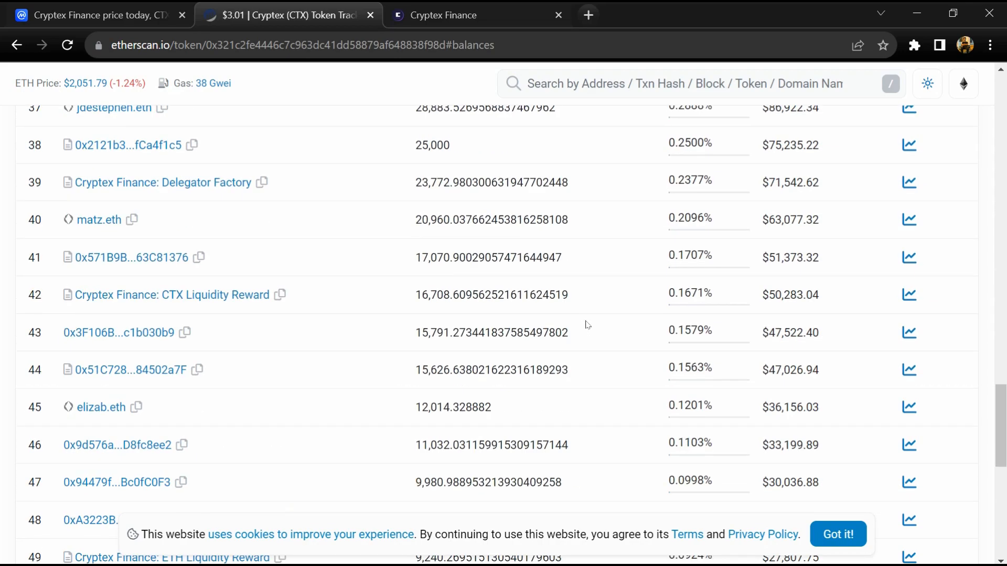